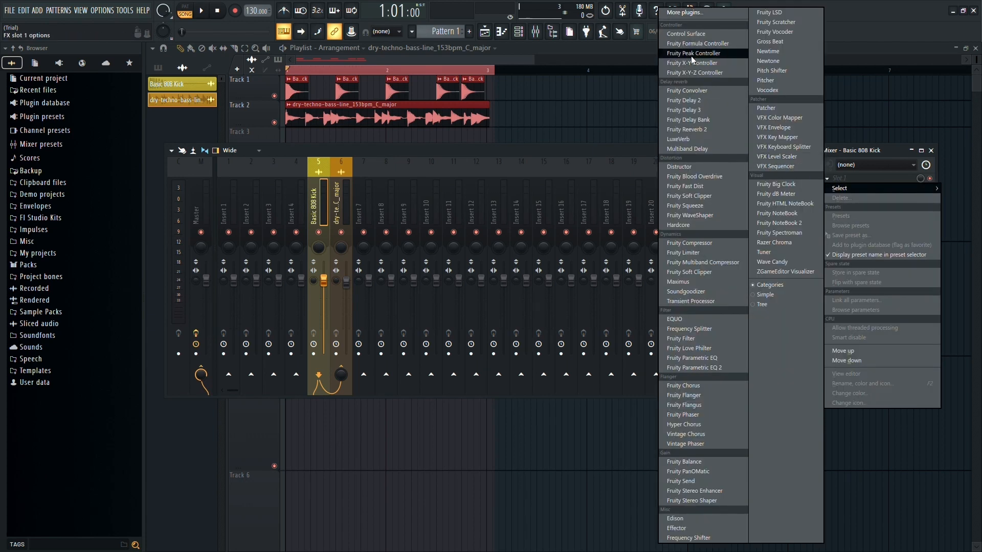
Insert a Fruity Peak Controller on the Basic 808 Kick channel and dismiss its settings
{"action": "left_click", "coordinate": [693, 53]}
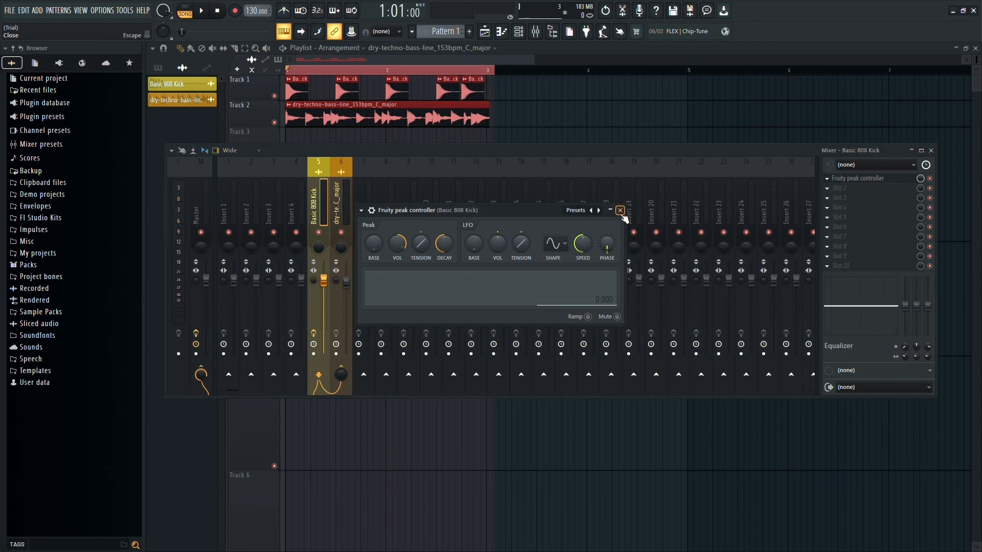
{"action": "left_click", "coordinate": [620, 210]}
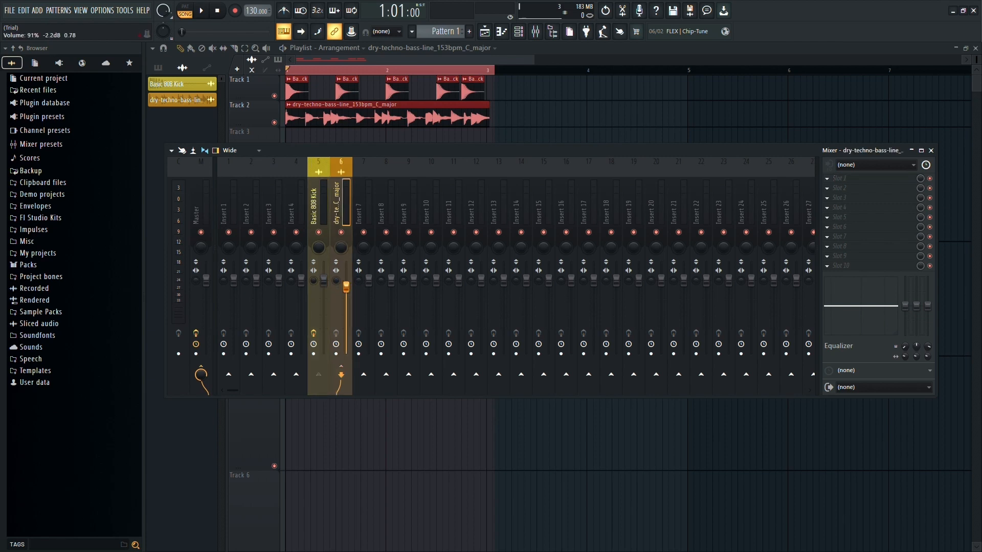
Raise the bass channel fader to 100% and bring up its volume options
{"action": "left_click_drag", "start_coordinate": [345, 285], "coordinate": [345, 278]}
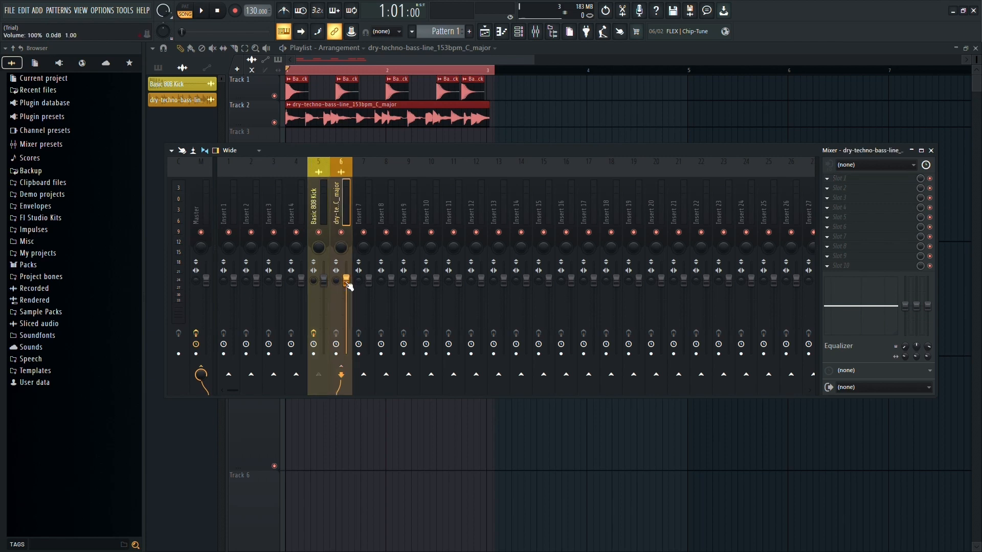
{"action": "right_click", "coordinate": [344, 278]}
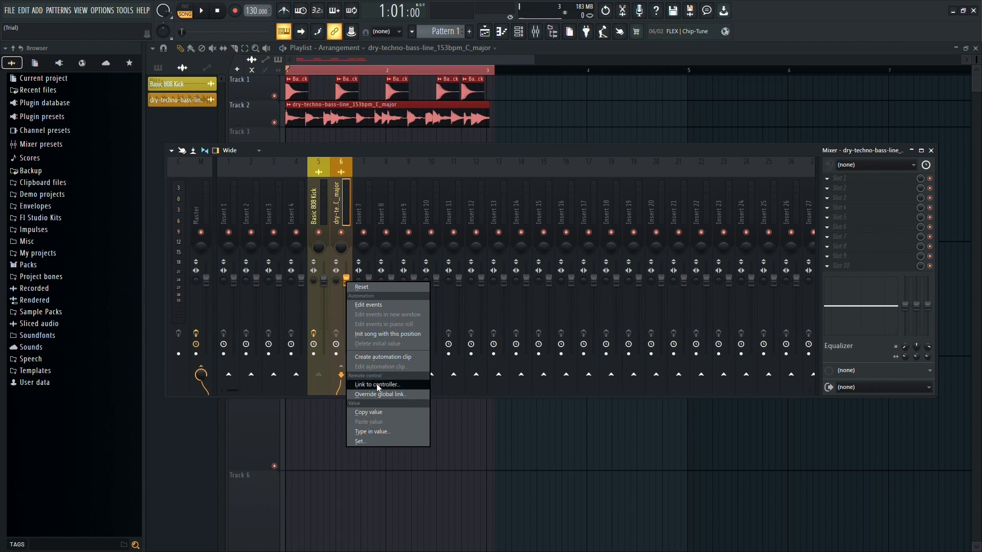
Link bass volume to Peak ctrl - Peak+LFO with mapping formula 1-Input and accept
{"action": "left_click", "coordinate": [376, 384]}
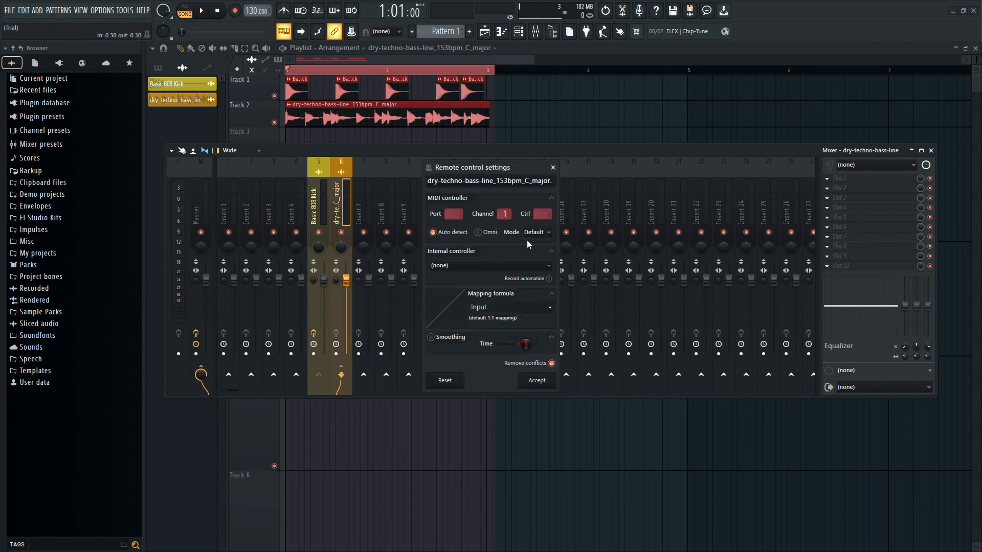
{"action": "left_click", "coordinate": [490, 265]}
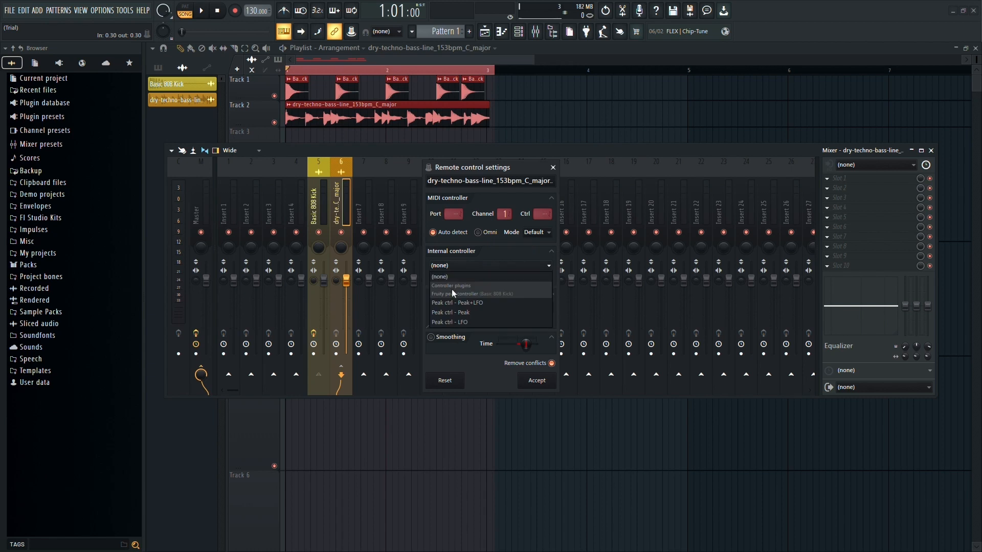
{"action": "left_click", "coordinate": [457, 303]}
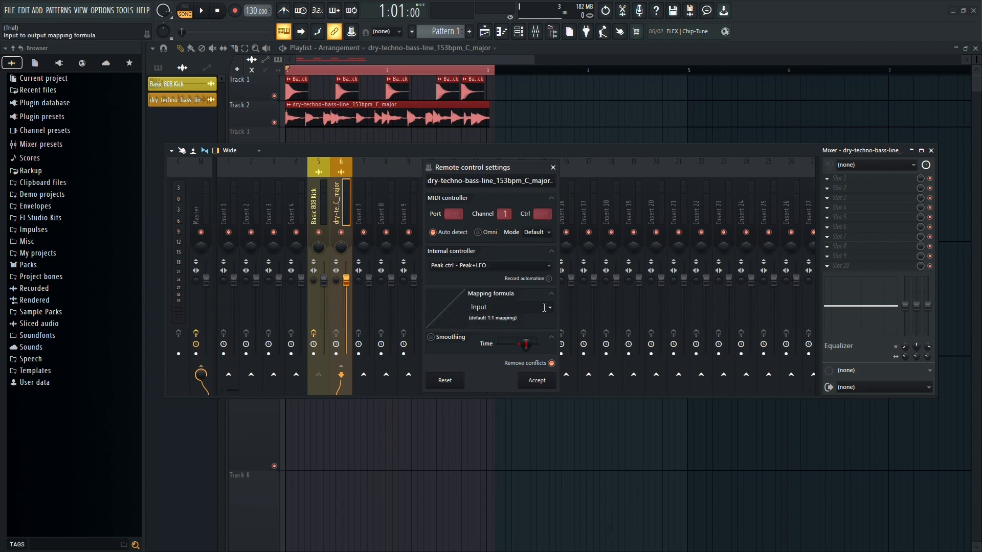
{"action": "left_click", "coordinate": [548, 307]}
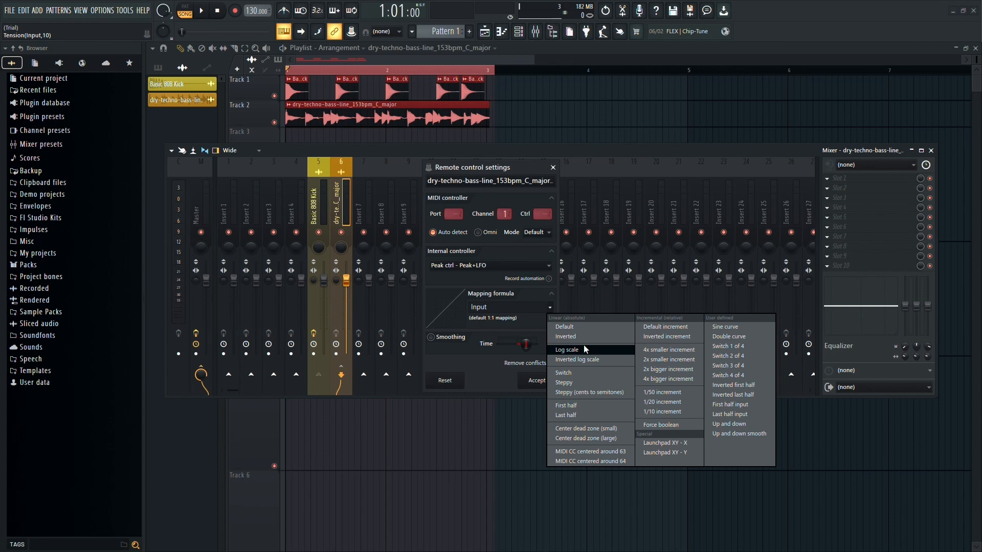
{"action": "mouse_move", "coordinate": [576, 359]}
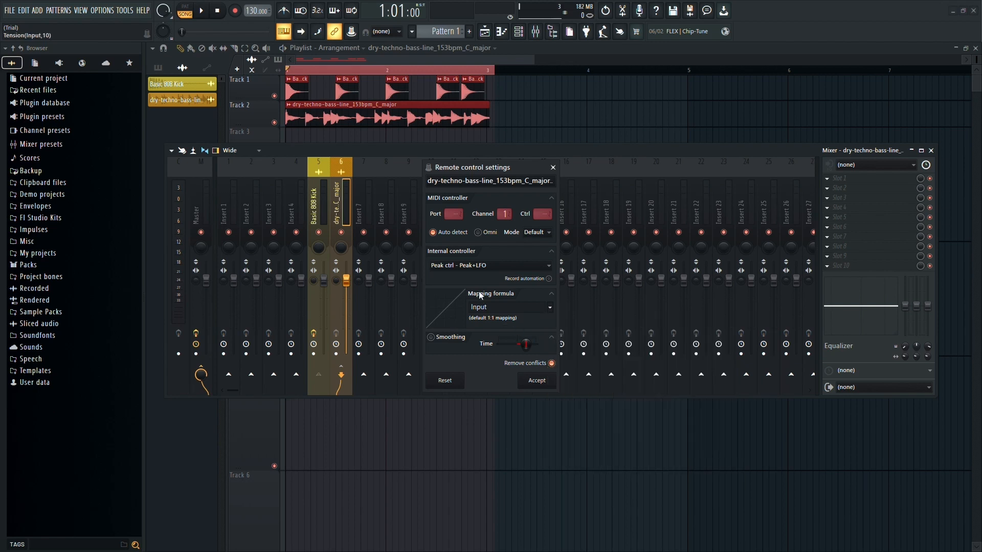
{"action": "type", "text": "1-Input"}
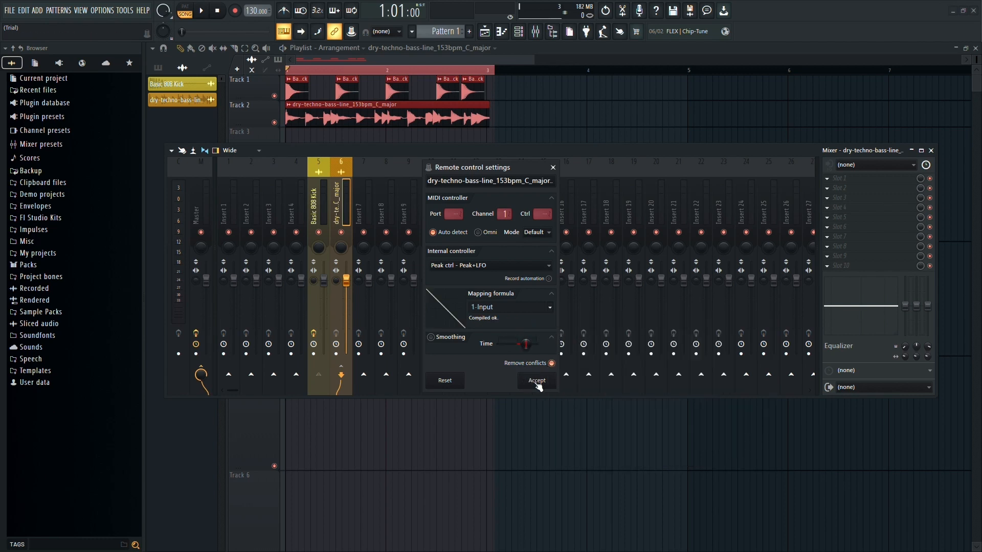
{"action": "left_click", "coordinate": [535, 381]}
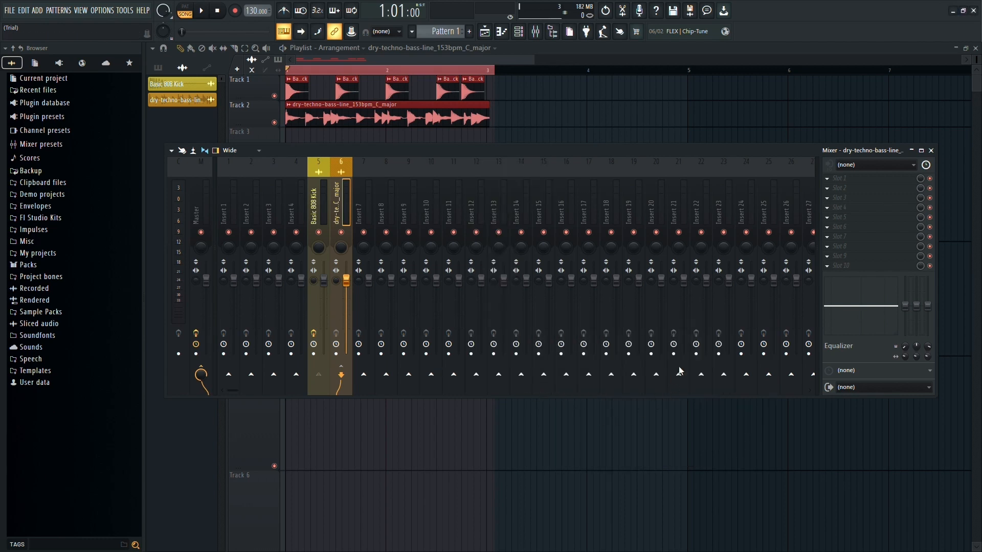
{"action": "mouse_move", "coordinate": [433, 20]}
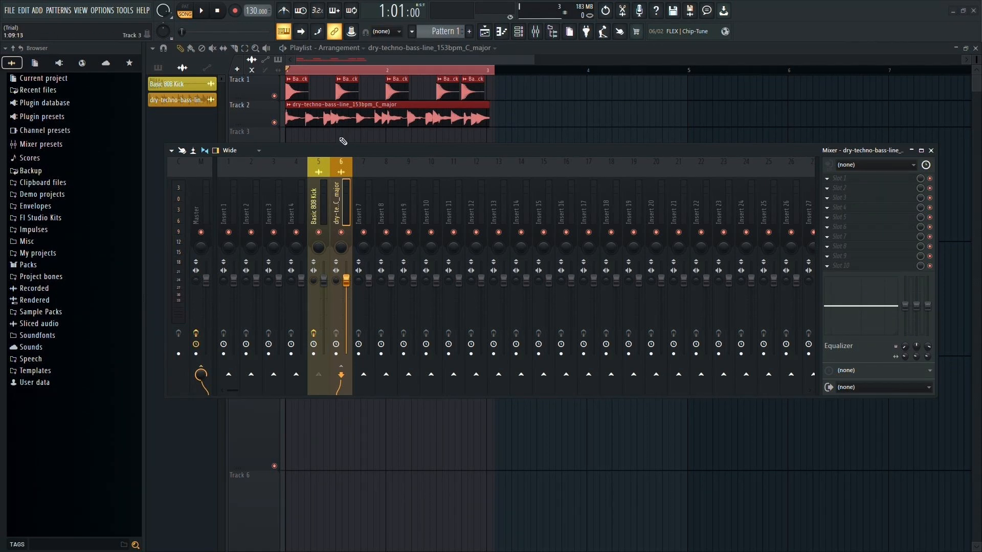
Start song playback to hear the bass duck under the kick
{"action": "left_click", "coordinate": [200, 12]}
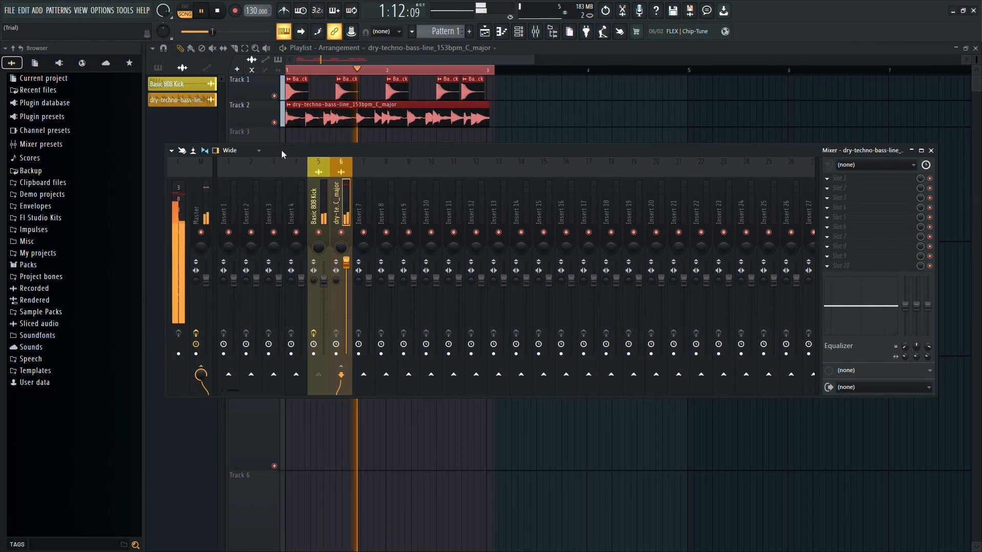